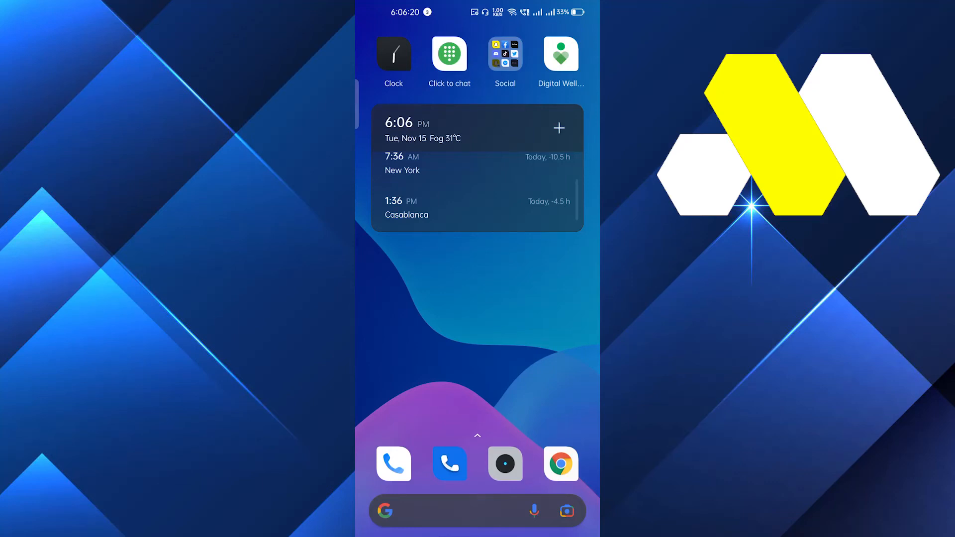
Step: Launch Facebook from the Social folder so the news feed appears
click(504, 55)
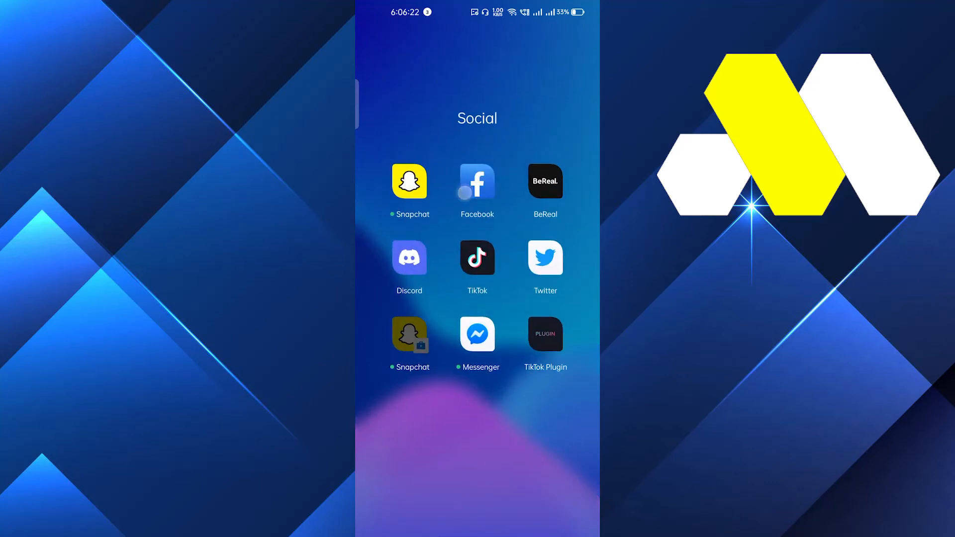
click(477, 181)
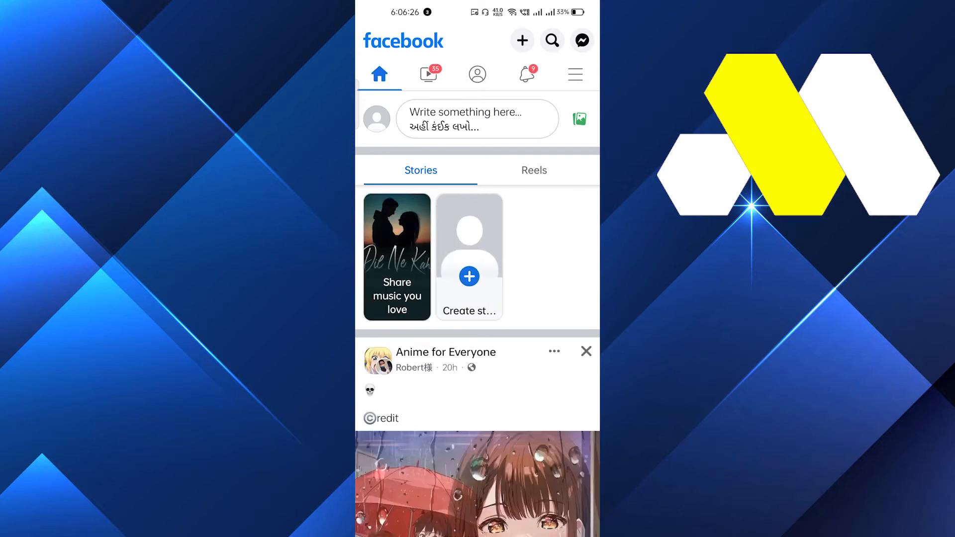
Step: Reach the Ranjan Rana page via the menu shortcuts, check its settings, and return to its admin view
click(476, 71)
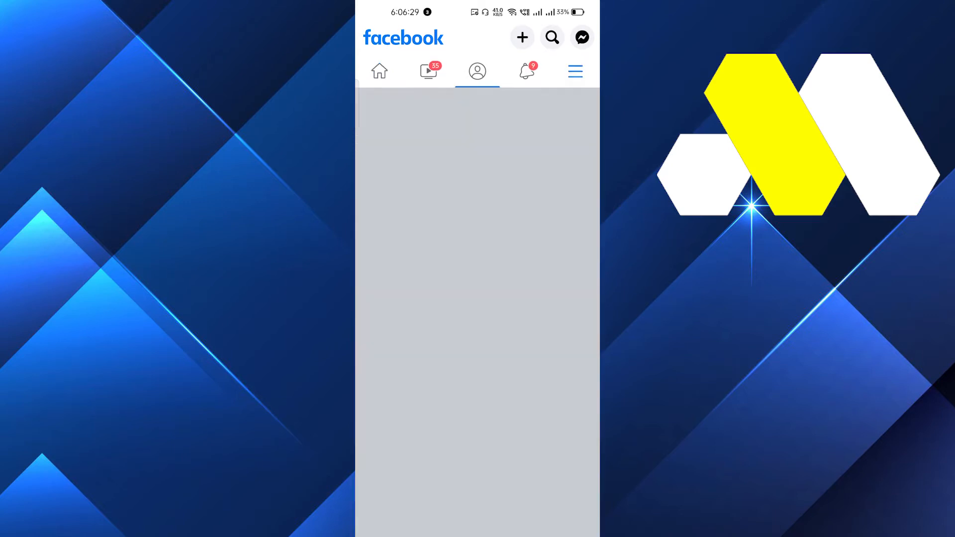
click(573, 72)
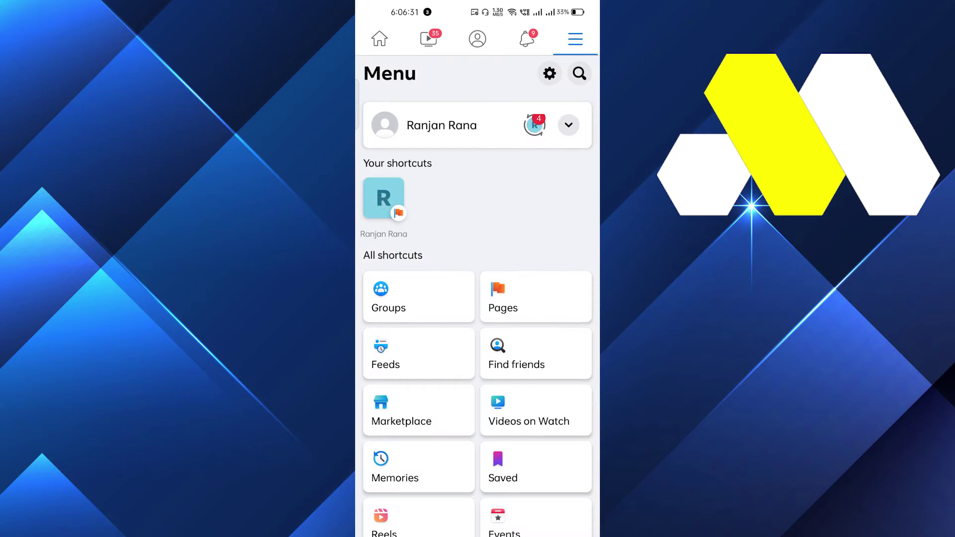
click(383, 198)
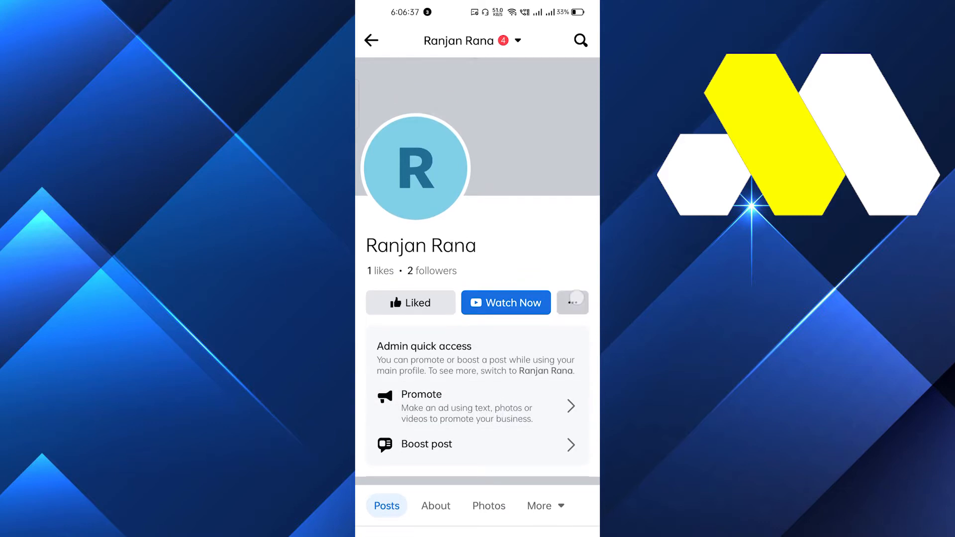
click(571, 302)
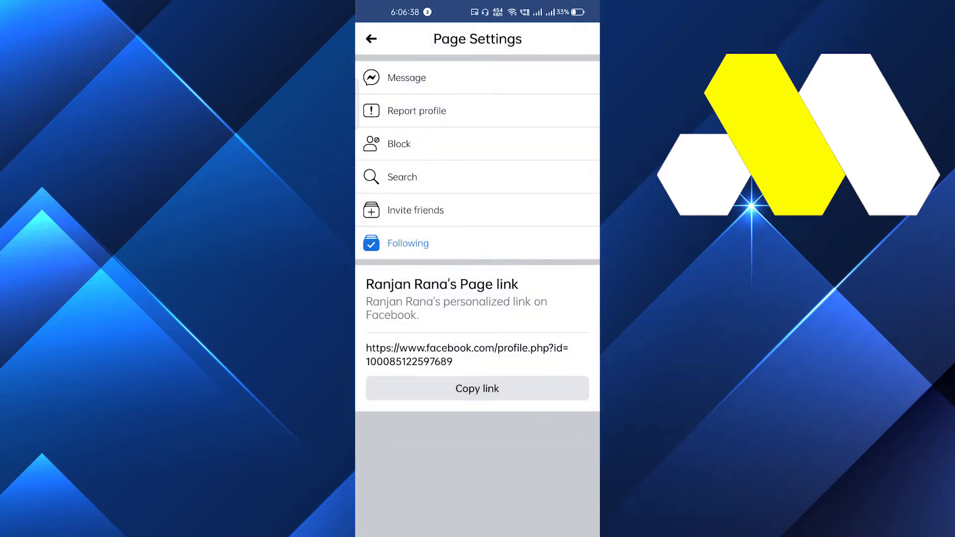
click(371, 39)
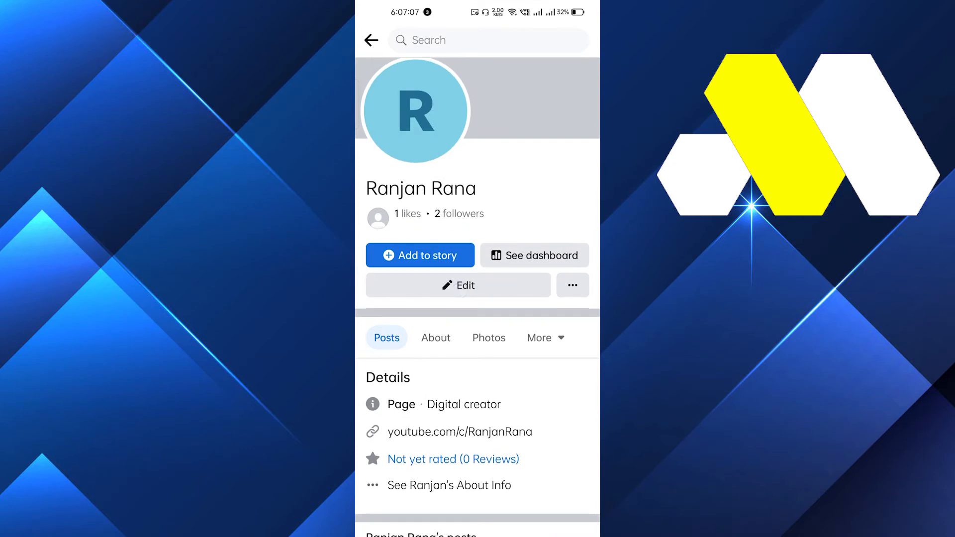
Step: Review the page's Edit Profile screen, then search the Play Store for the Facebook app listing
click(457, 285)
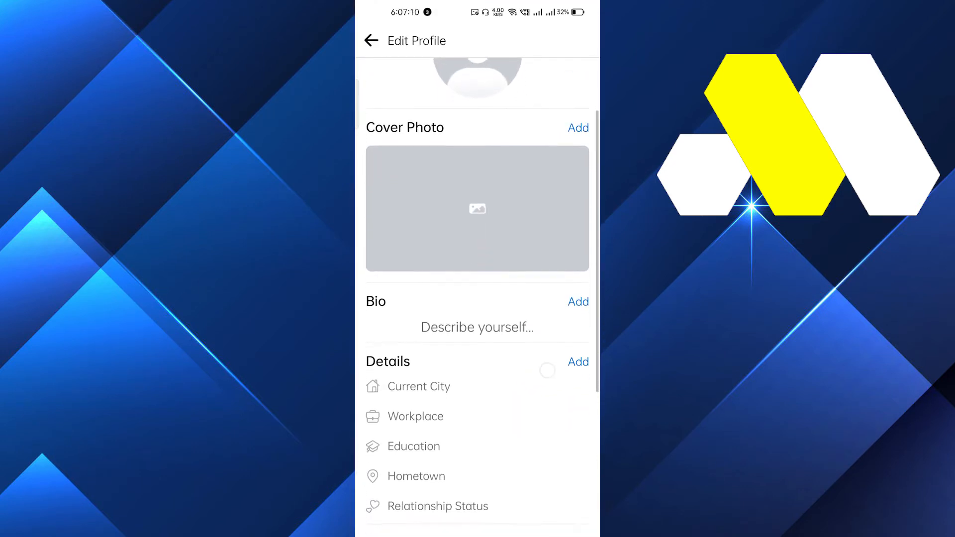
scroll(down, 3)
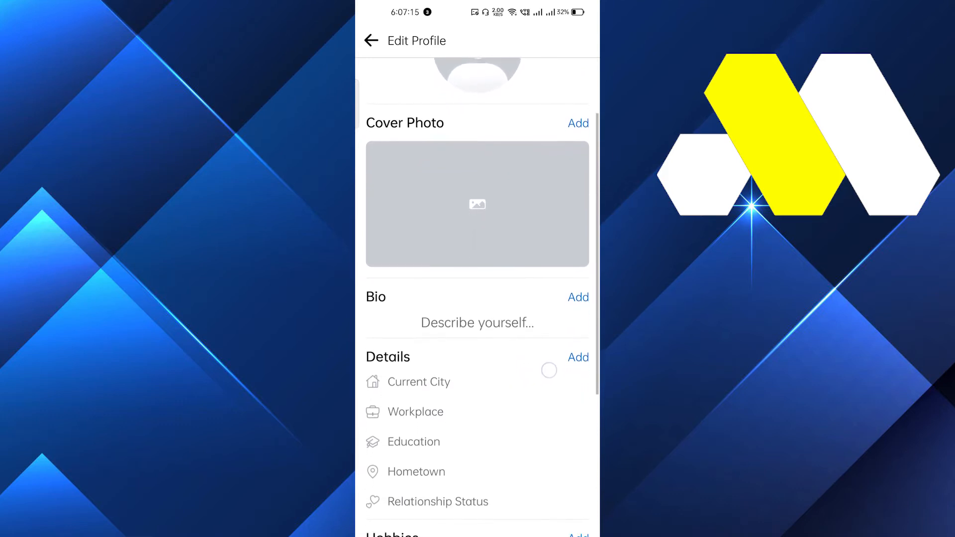
scroll(up, 3)
text(f)
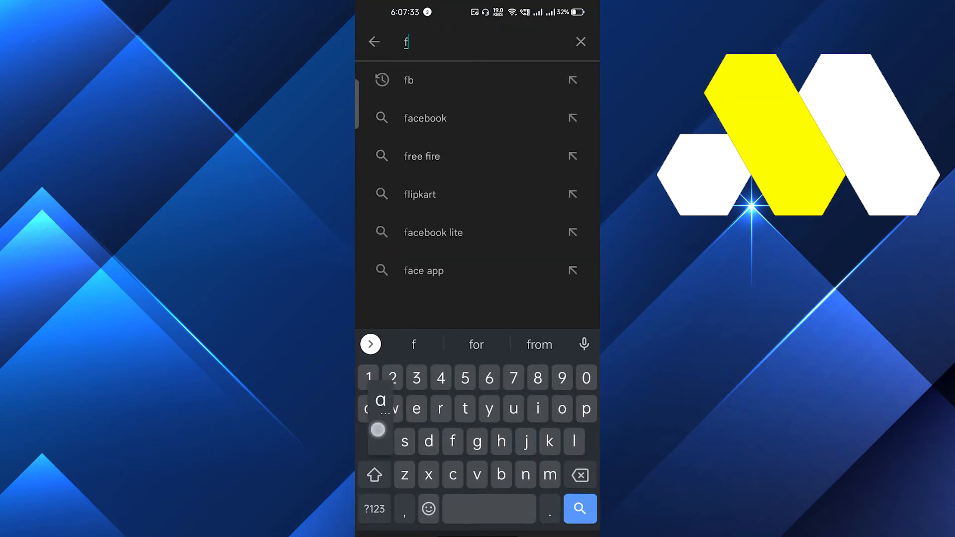
click(425, 117)
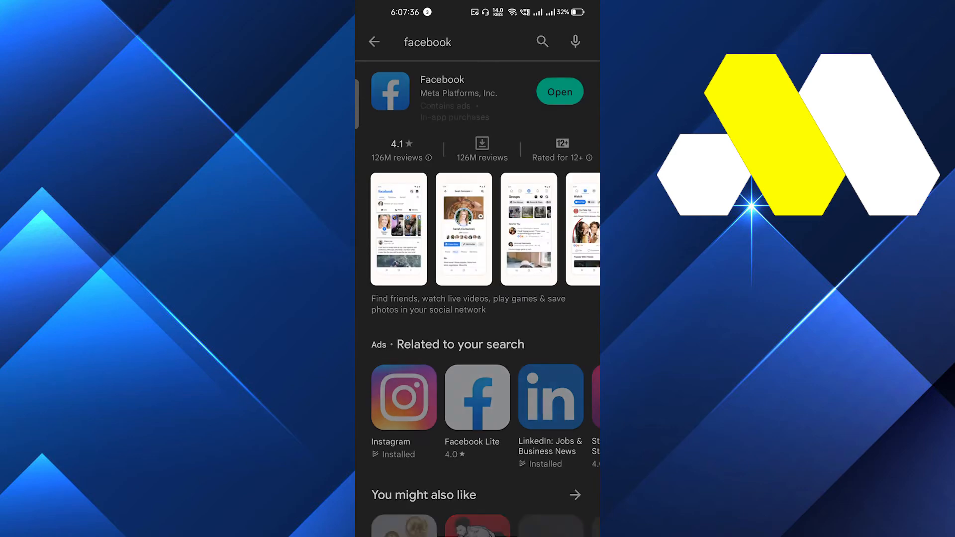
Step: Return to Facebook from its store listing and browse the main menu
click(557, 92)
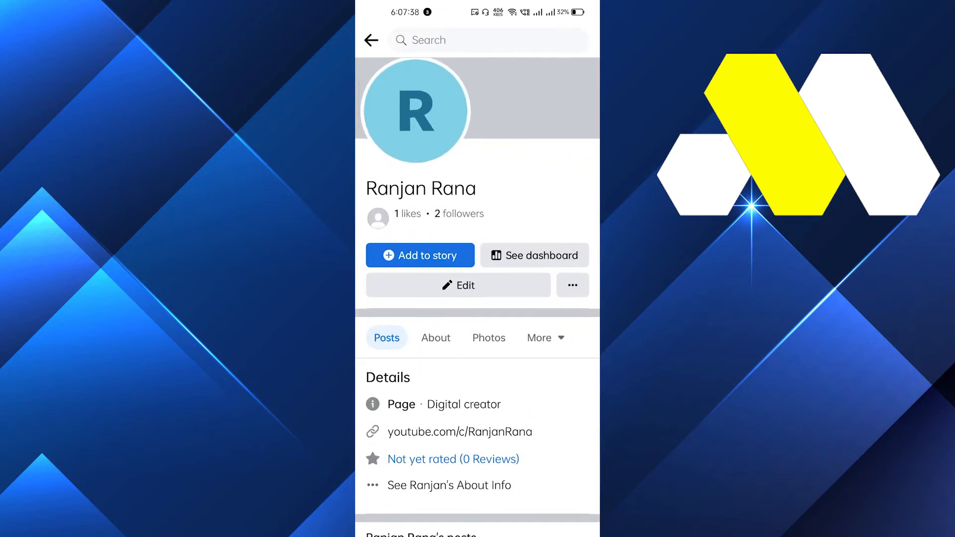
click(570, 39)
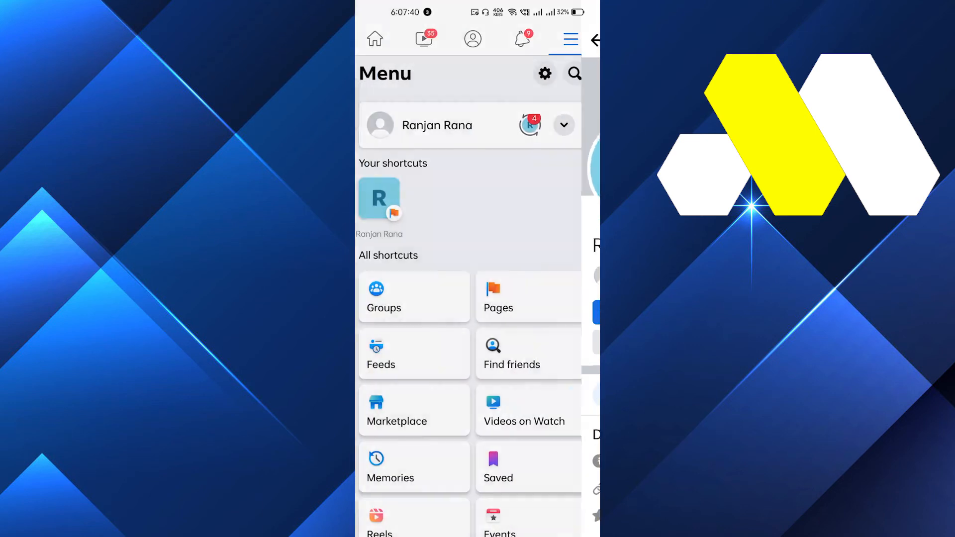
scroll(up, 3)
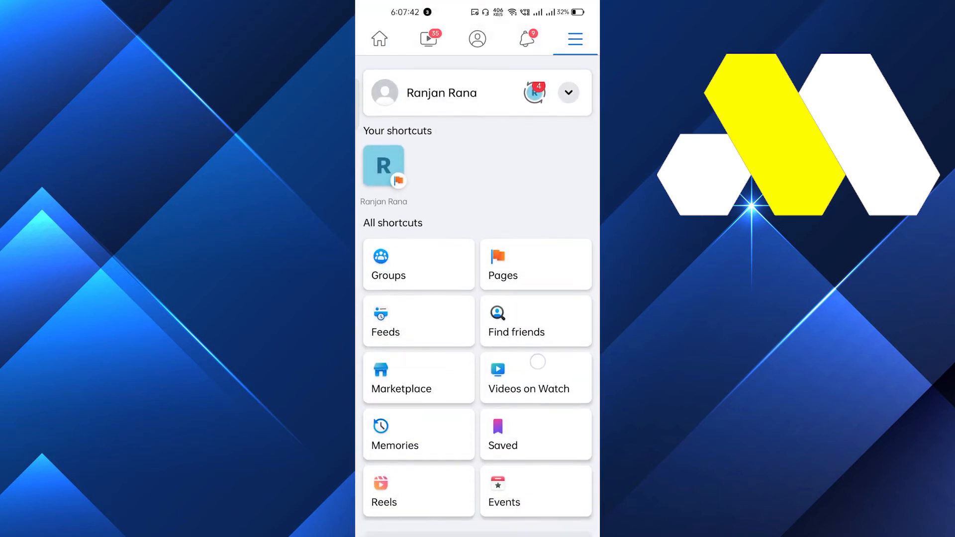
scroll(down, 3)
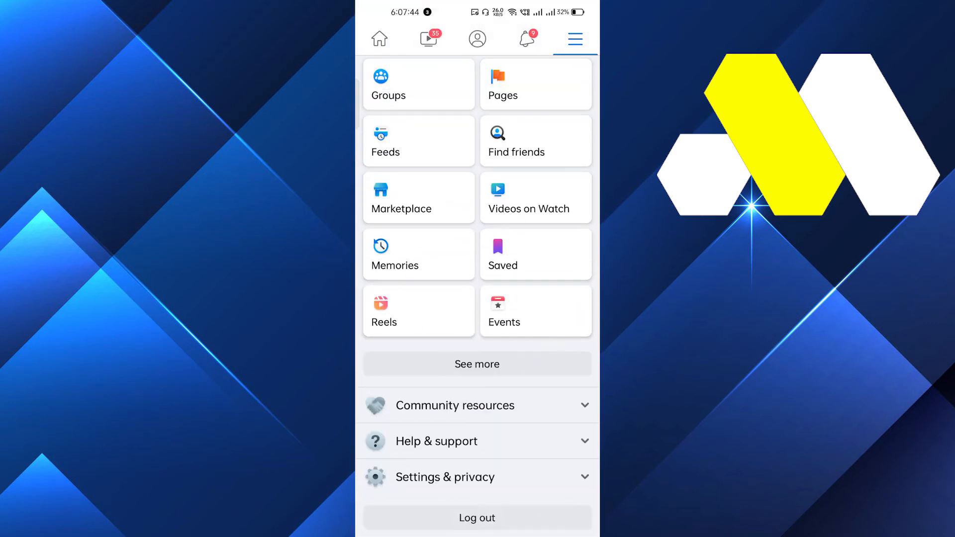
Step: Reach the Report a problem sheet from the Help & support section
click(476, 441)
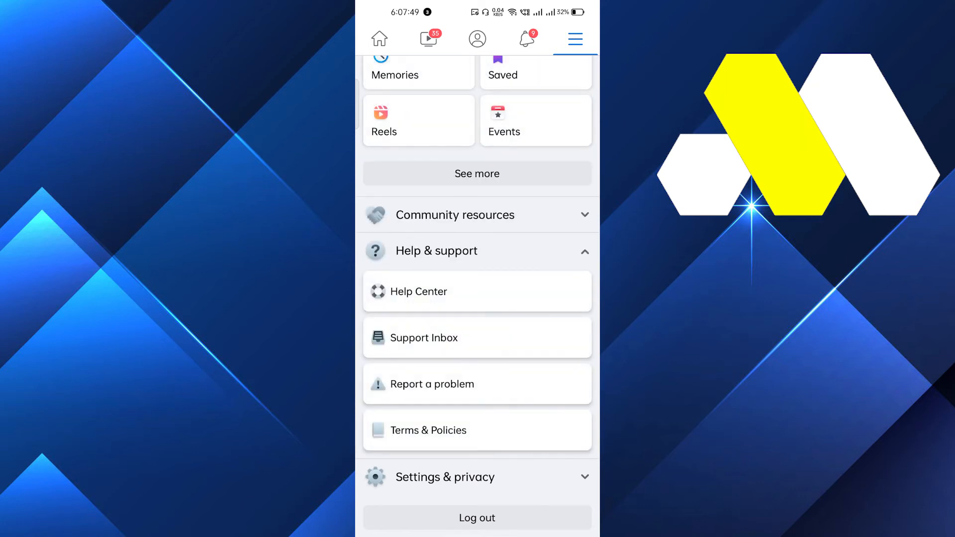
click(433, 384)
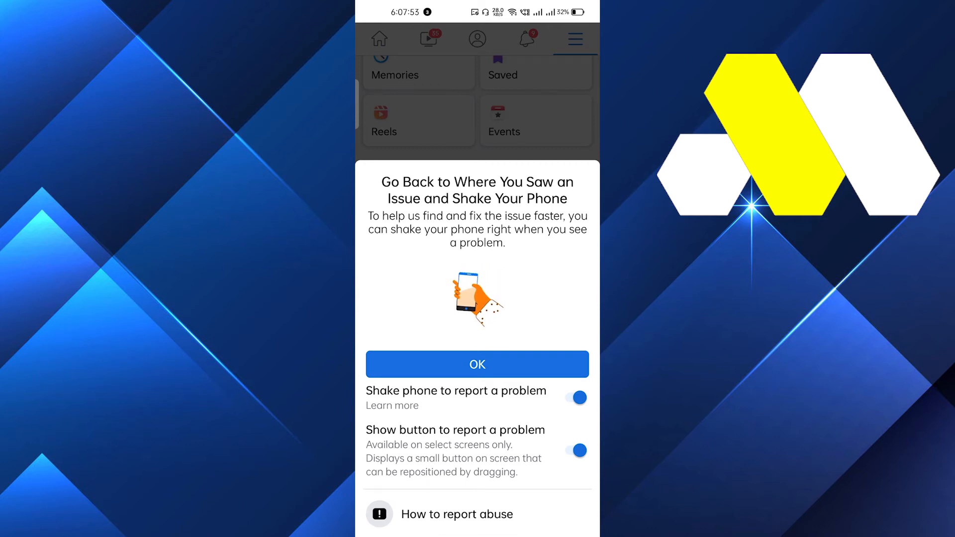
Step: Dismiss the shake-to-report tip and begin a technical problem report from Edit Profile
click(476, 364)
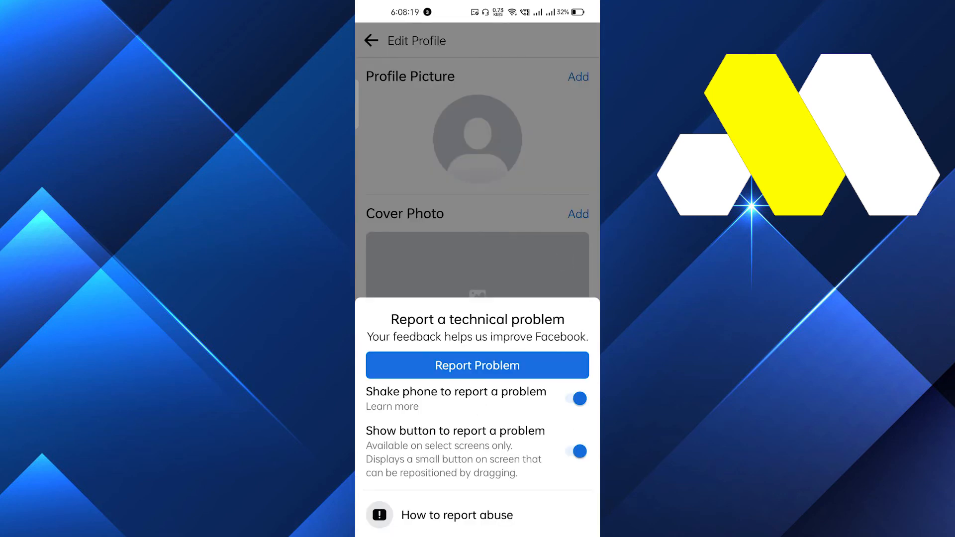
click(477, 365)
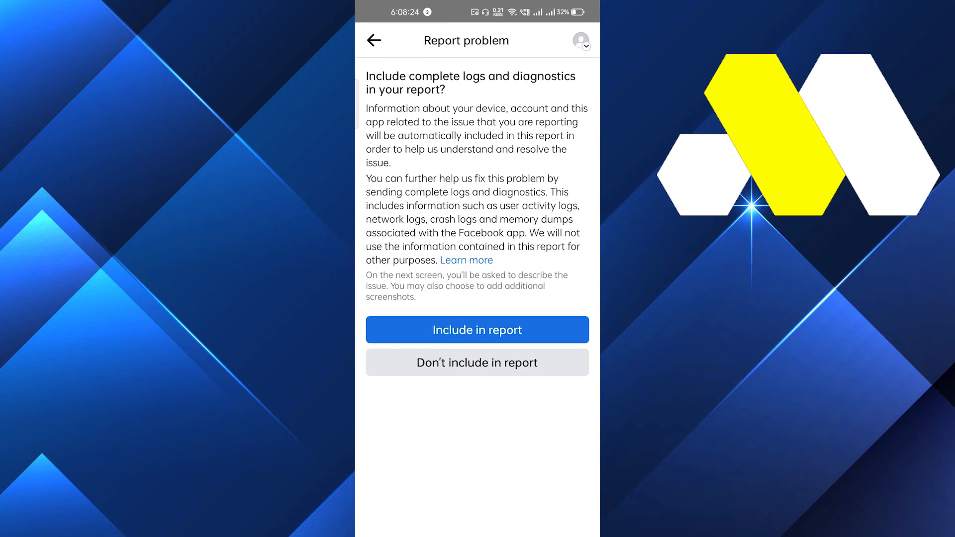
Step: Answer the logs question and activate the empty issue description field on the Send report form
click(476, 329)
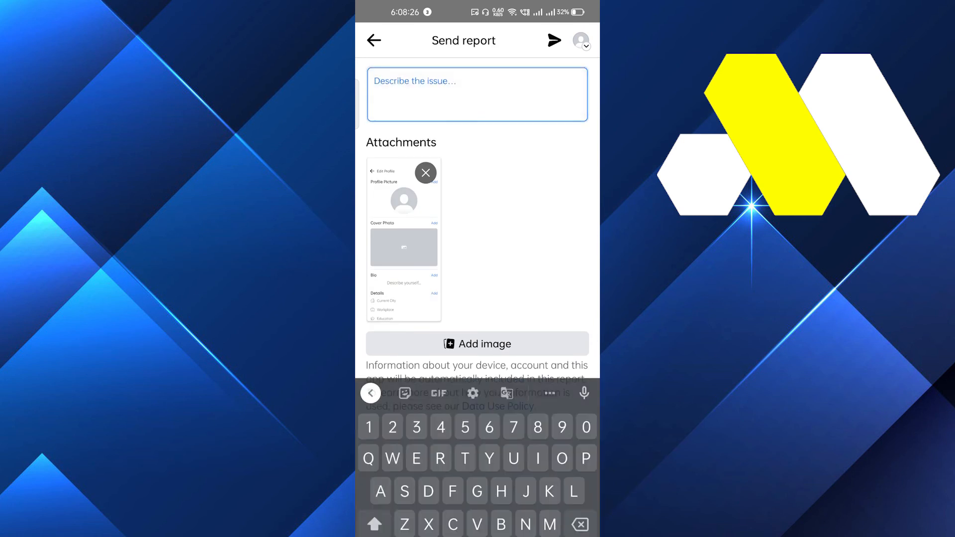
click(476, 94)
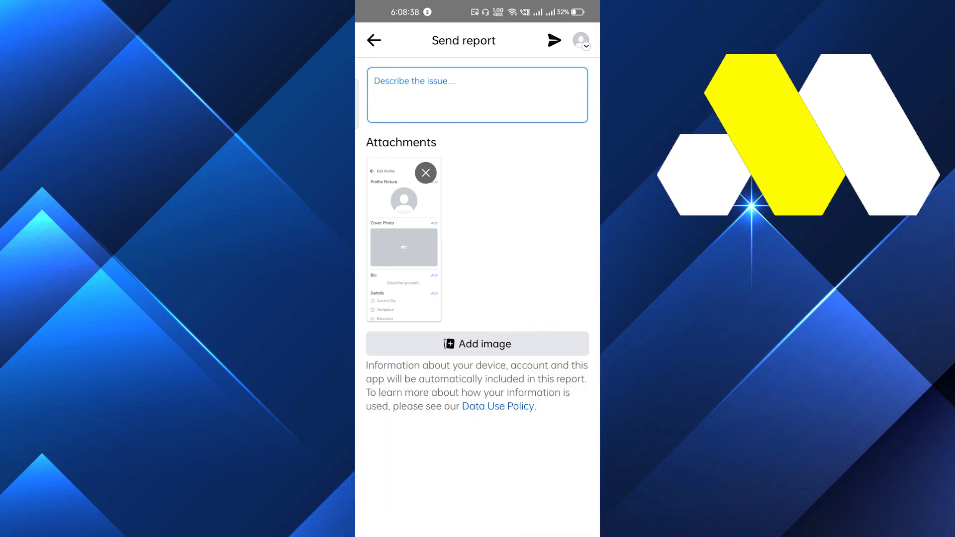
click(476, 95)
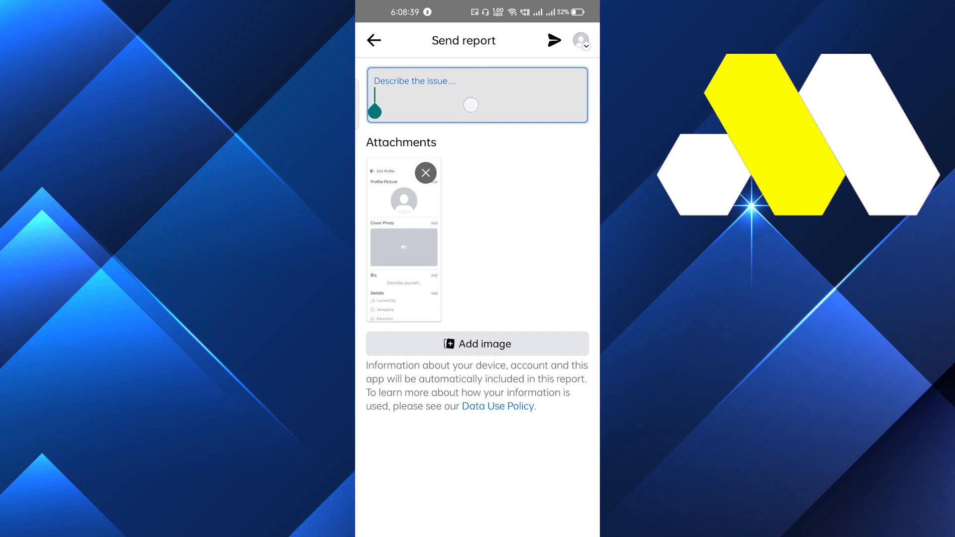
click(477, 95)
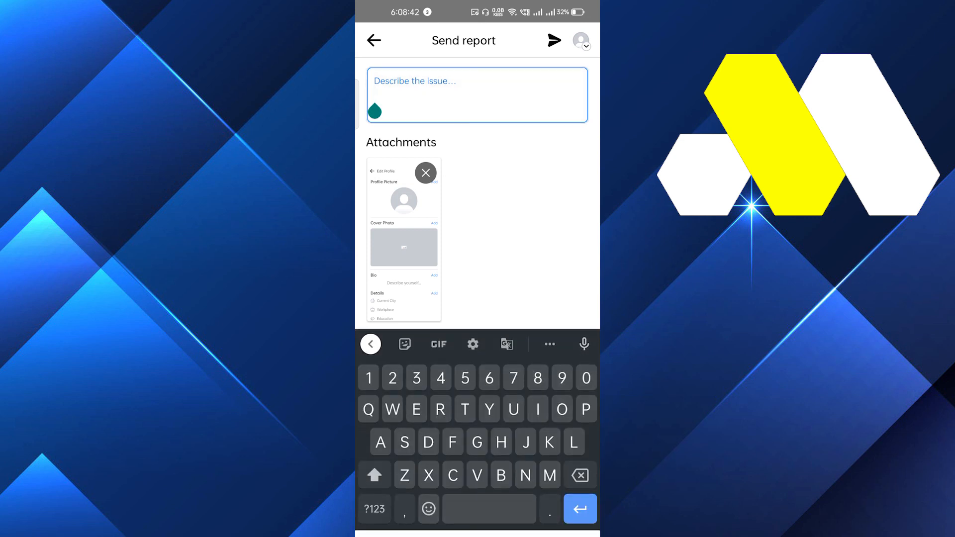